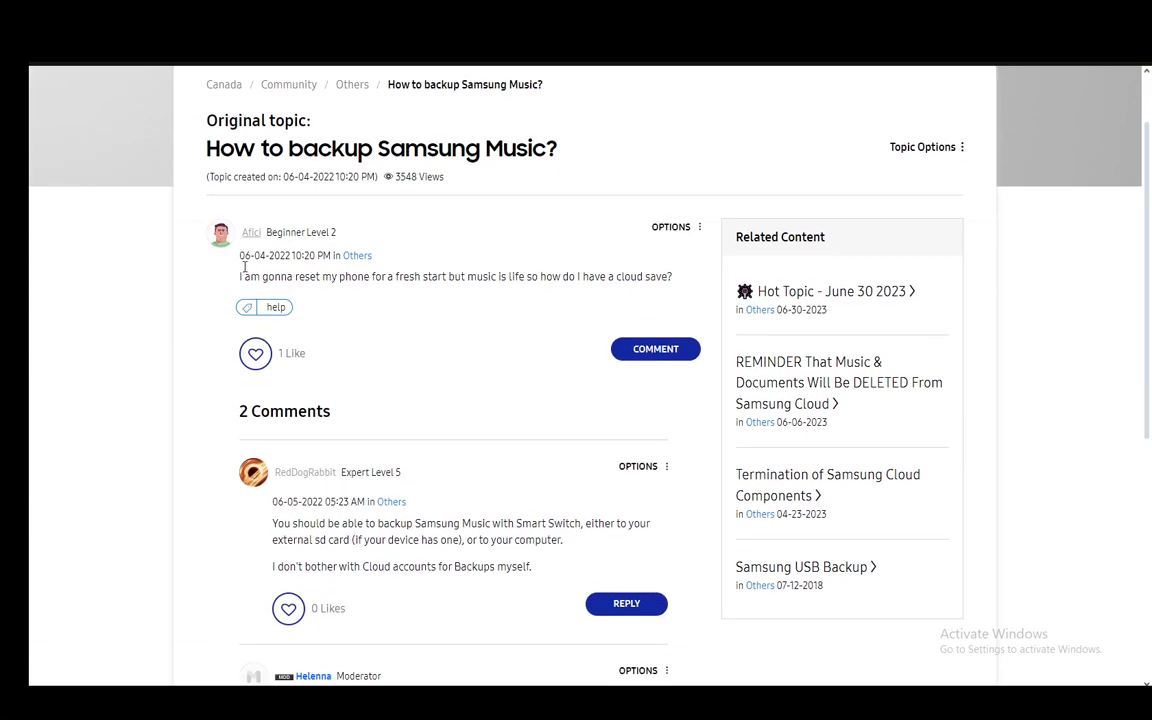
{"action": "scroll", "scroll_direction": "down", "scroll_amount": 3}
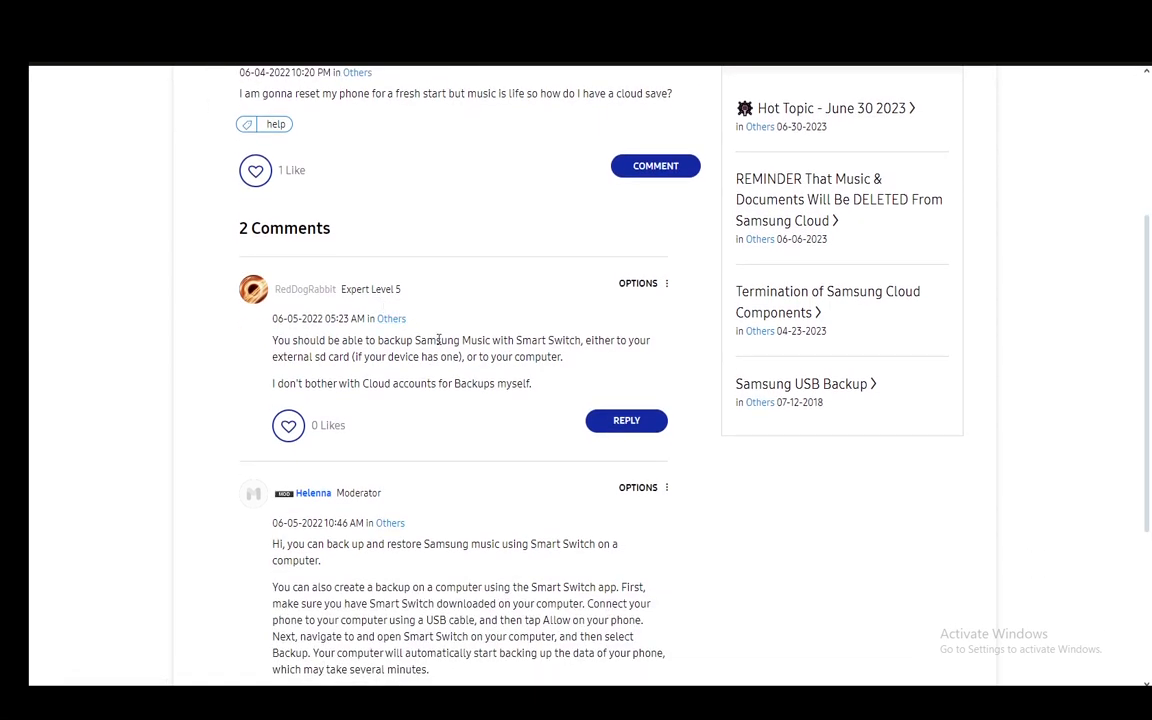
{"action": "scroll", "scroll_direction": "down", "scroll_amount": 3}
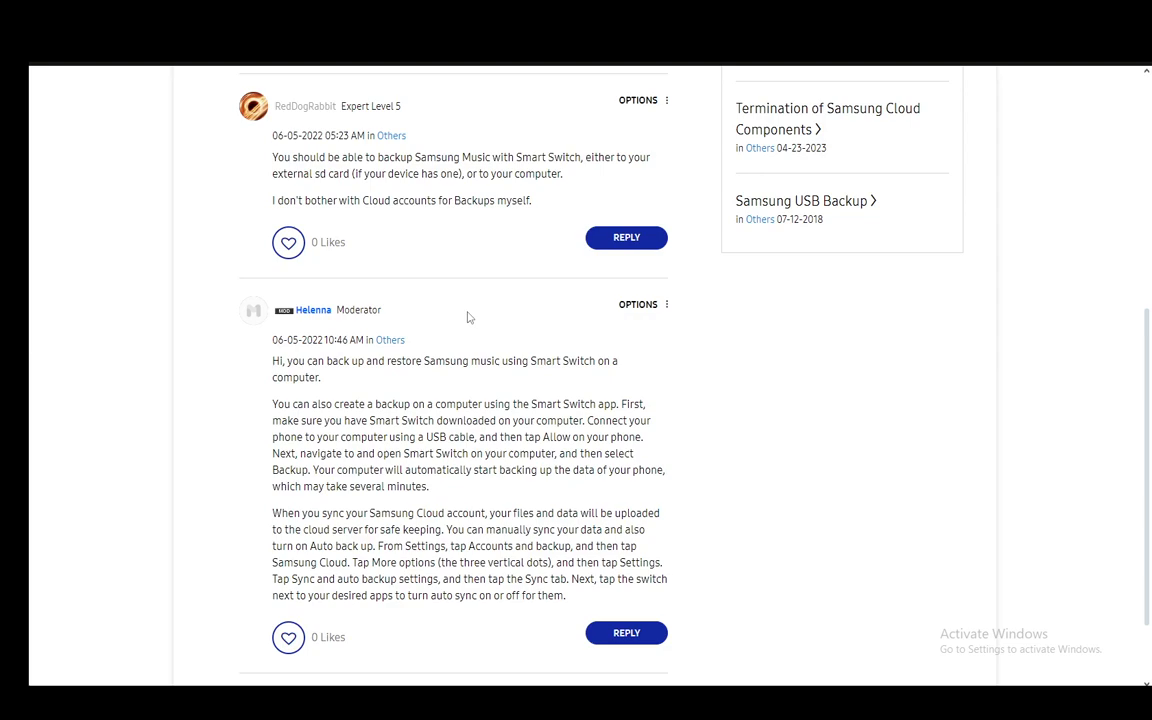
{"action": "scroll", "scroll_direction": "down", "scroll_amount": 3}
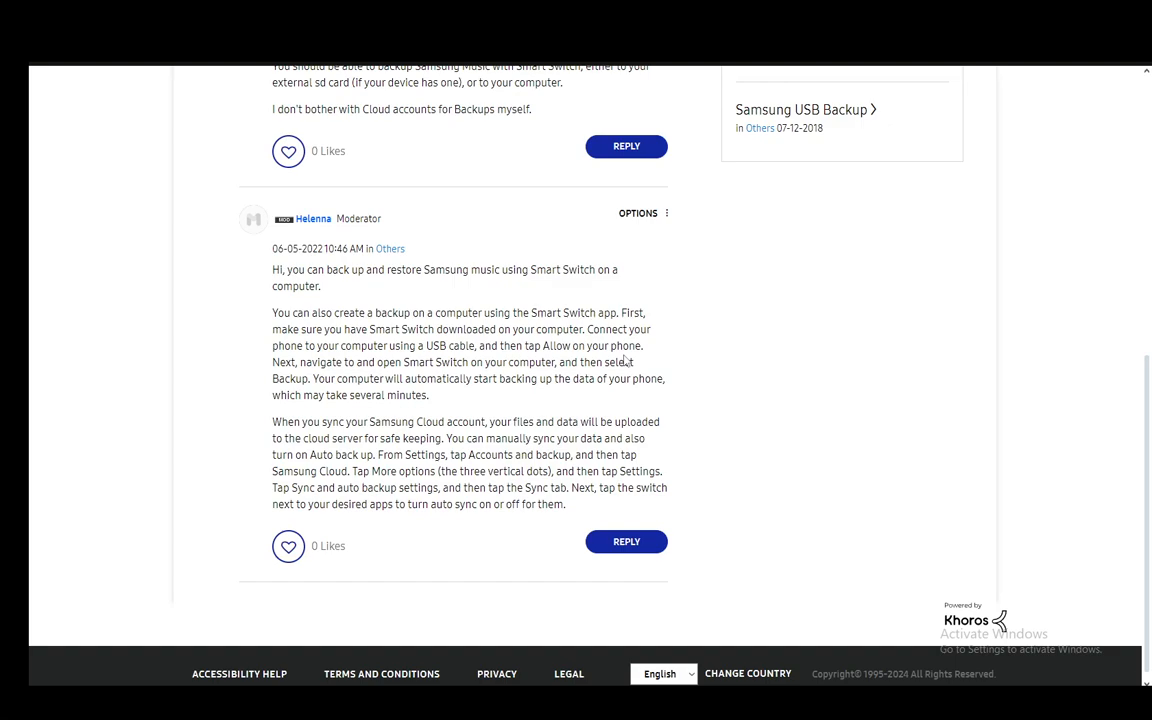
{"action": "mouse_move", "coordinate": [556, 268]}
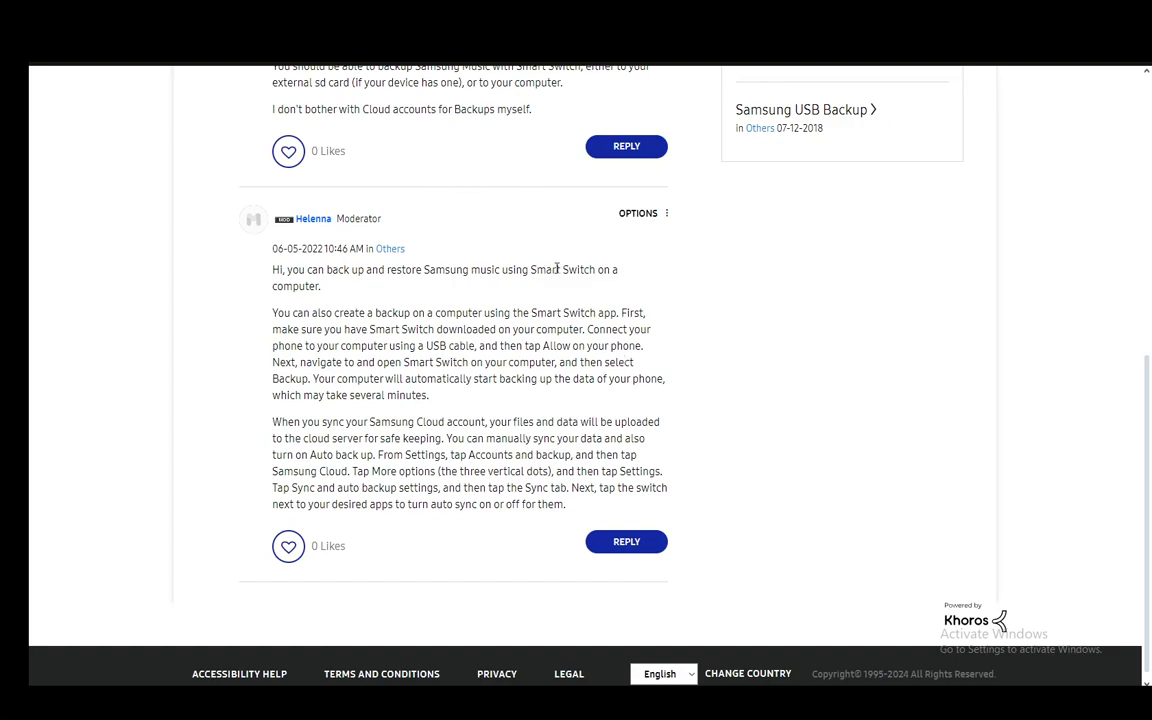